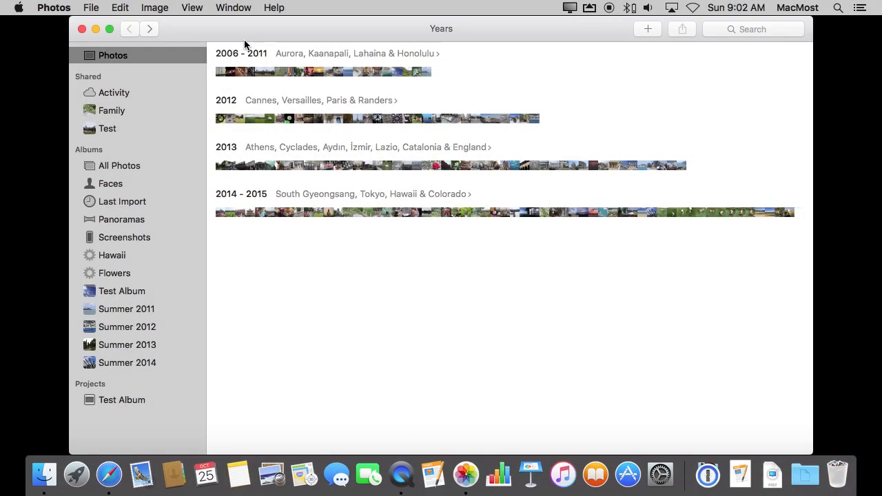
mouse_move(239, 78)
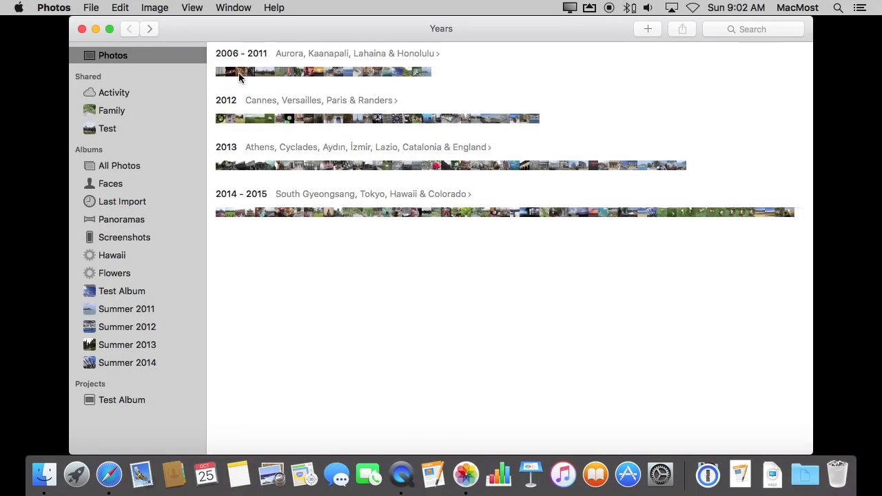
Open the February 2008 dinosaur skeleton photo from the 2006–2011 strip in Years view
double_click(241, 72)
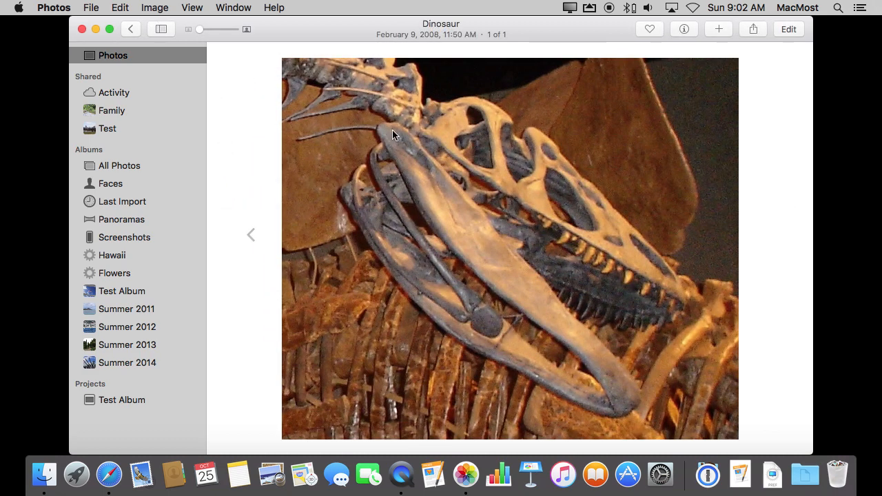
mouse_move(487, 159)
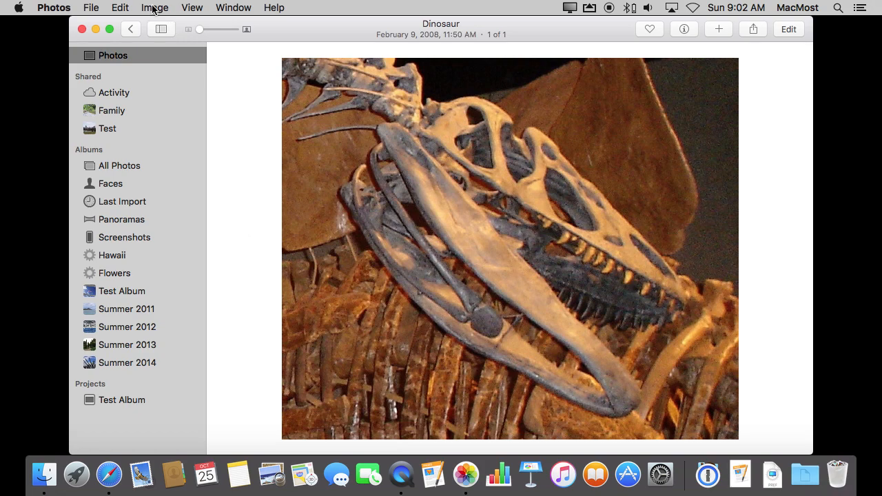
Shift the Dinosaur photo's date to March 9, 2008, with Denver, CO as closest city
left_click(154, 7)
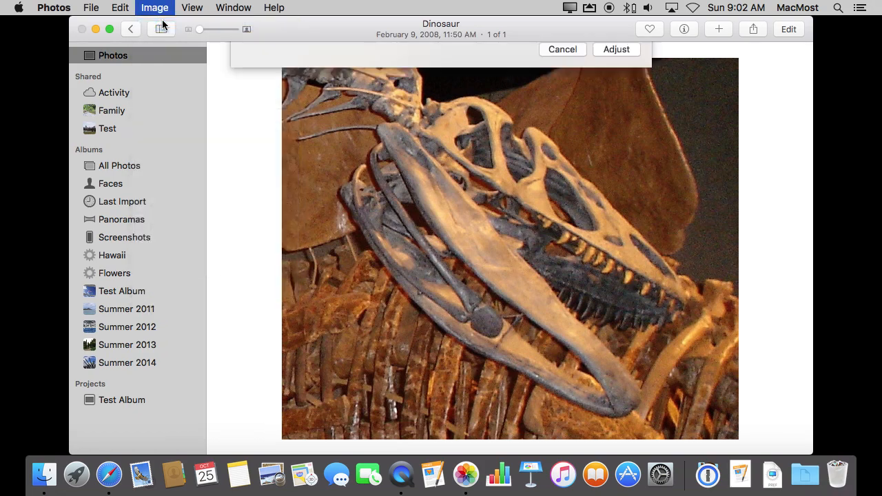
left_click(155, 8)
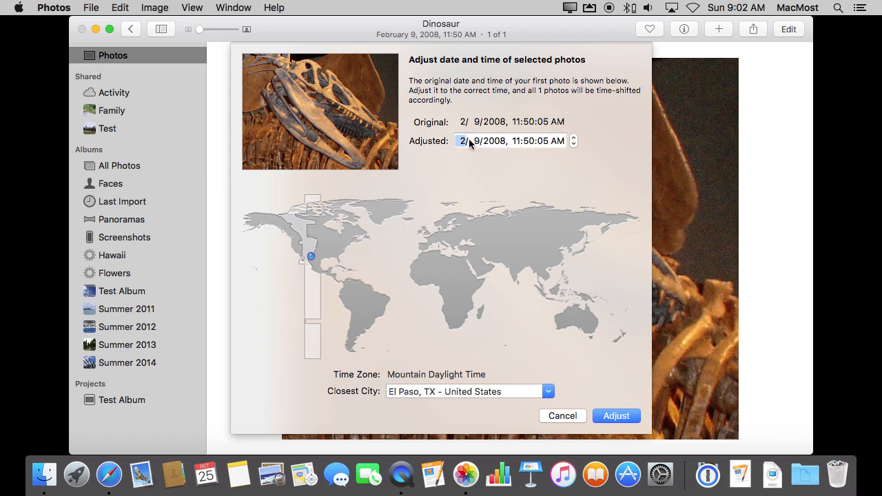
left_click(572, 138)
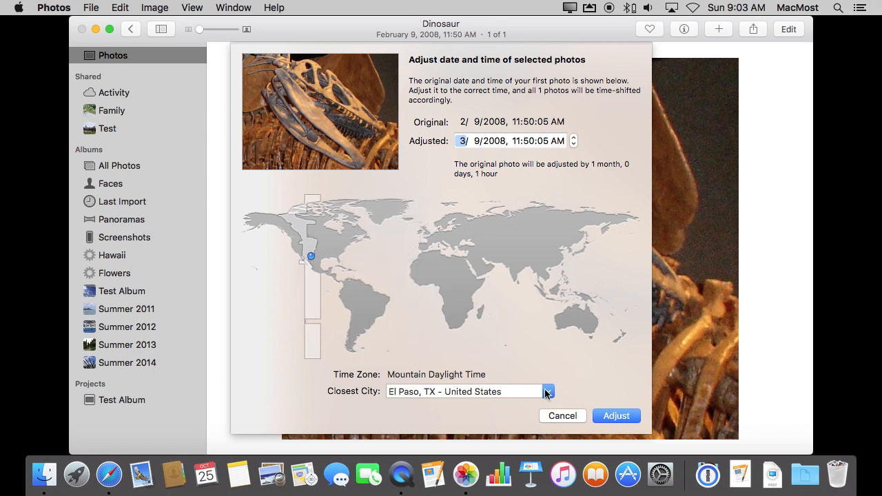
left_click(548, 390)
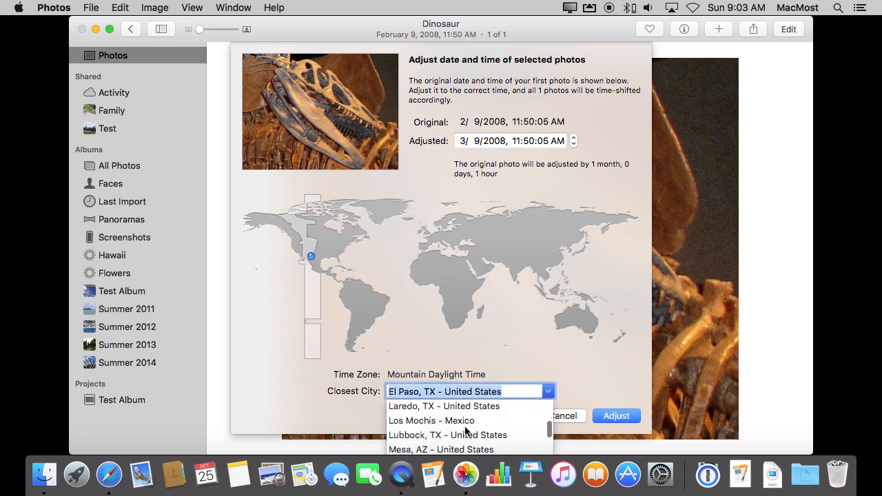
type("denver")
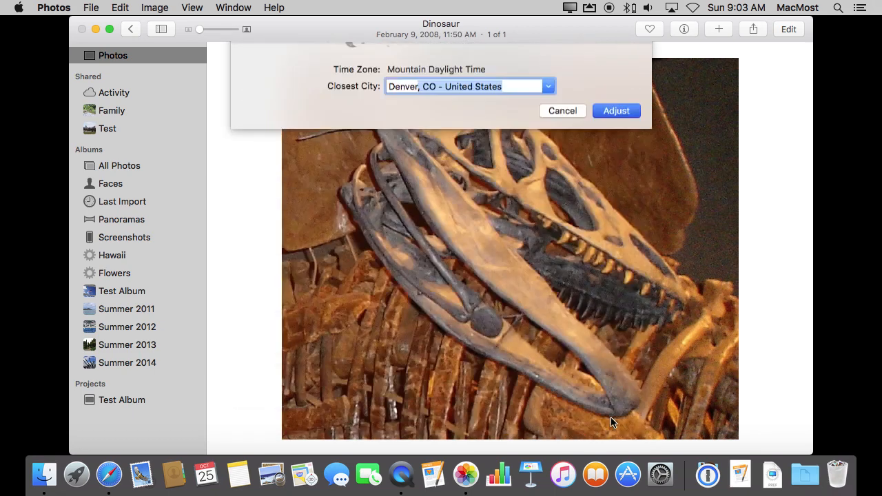
left_click(616, 111)
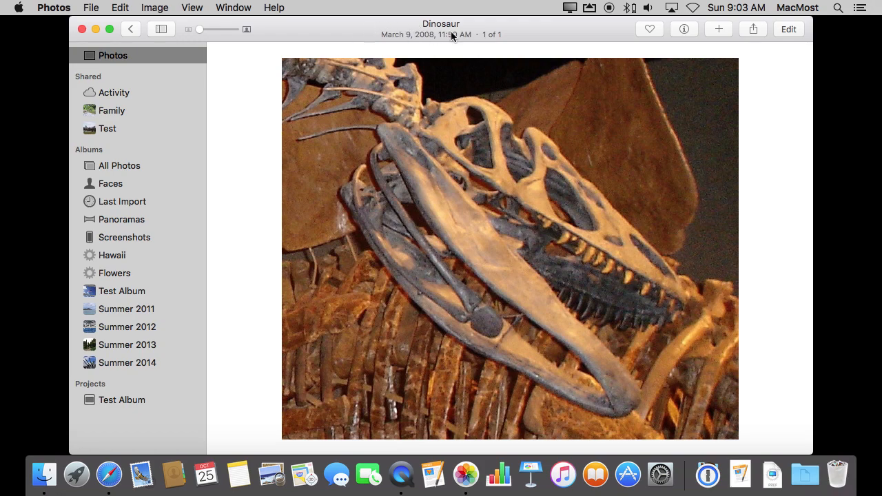
mouse_move(132, 70)
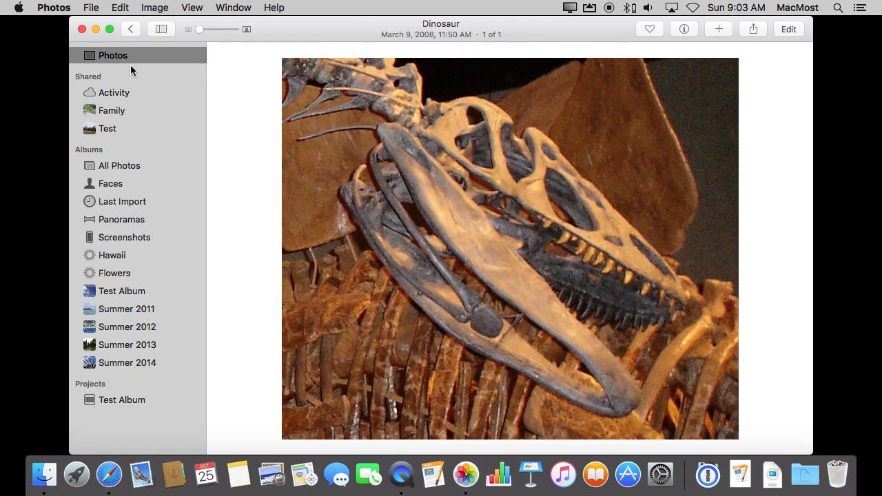
Back in Moments, select both Mar 24, 2008 Denver photos and start adjusting their date
left_click(130, 29)
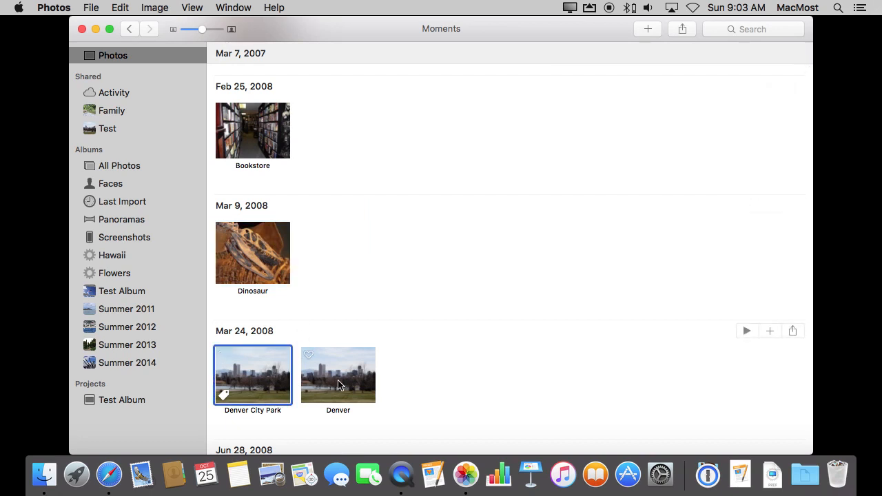
left_click(337, 375)
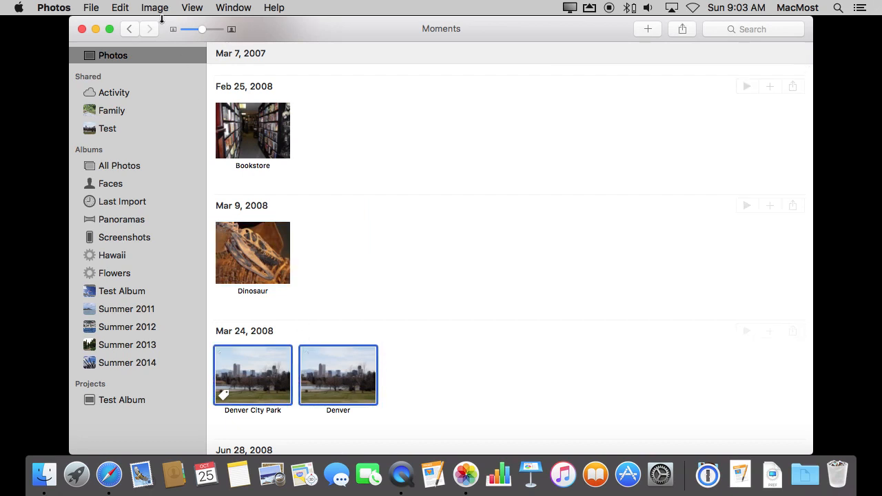
left_click(154, 8)
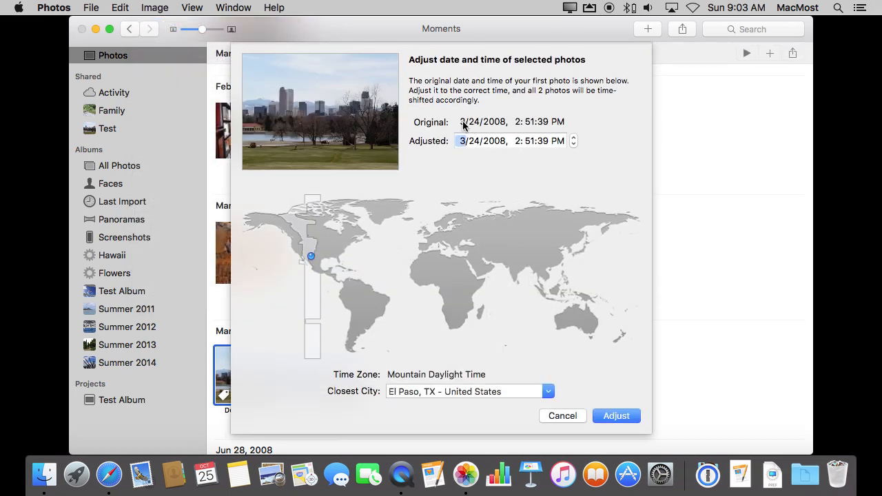
Move both Denver photos to April 24, 2008 and view the Denver City Park photo
left_click(572, 137)
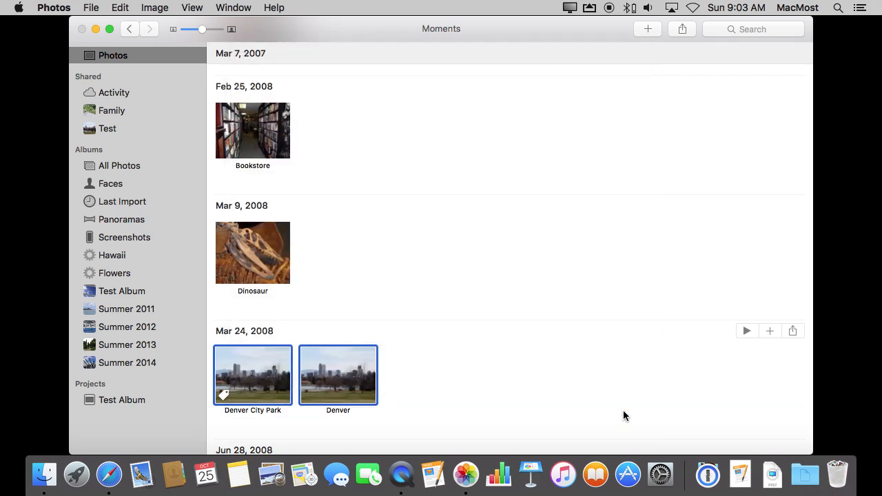
left_click(253, 375)
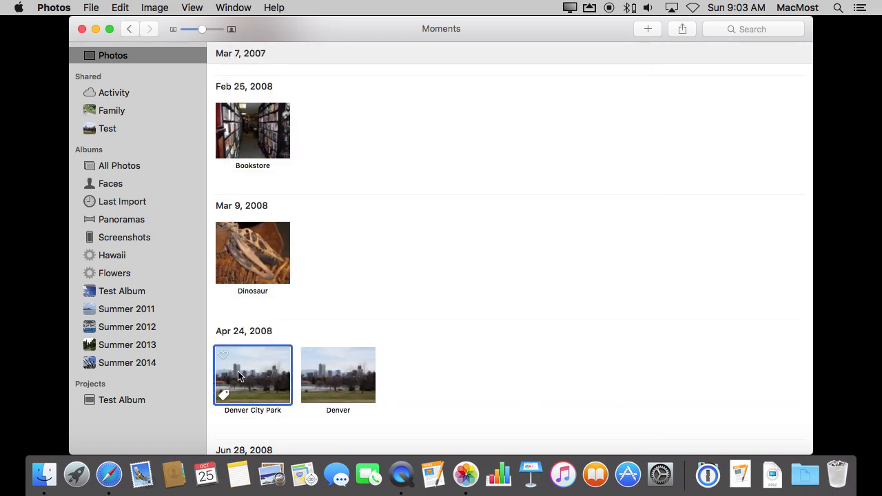
double_click(252, 374)
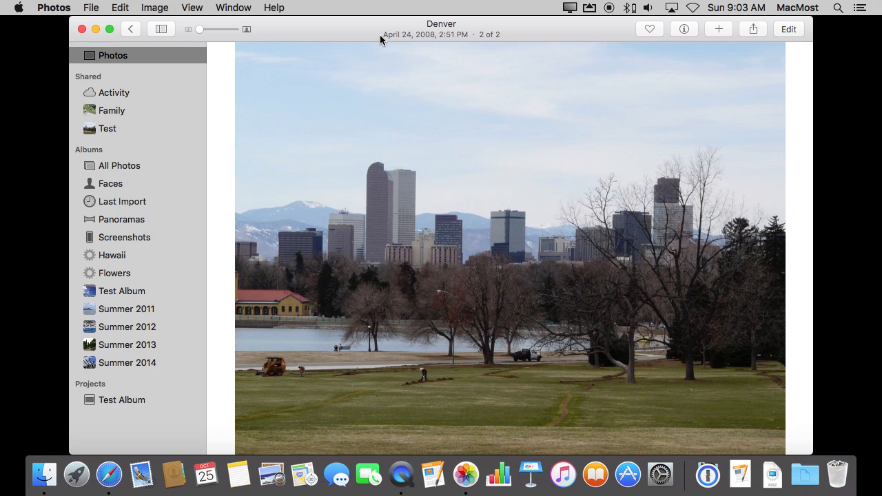
mouse_move(293, 44)
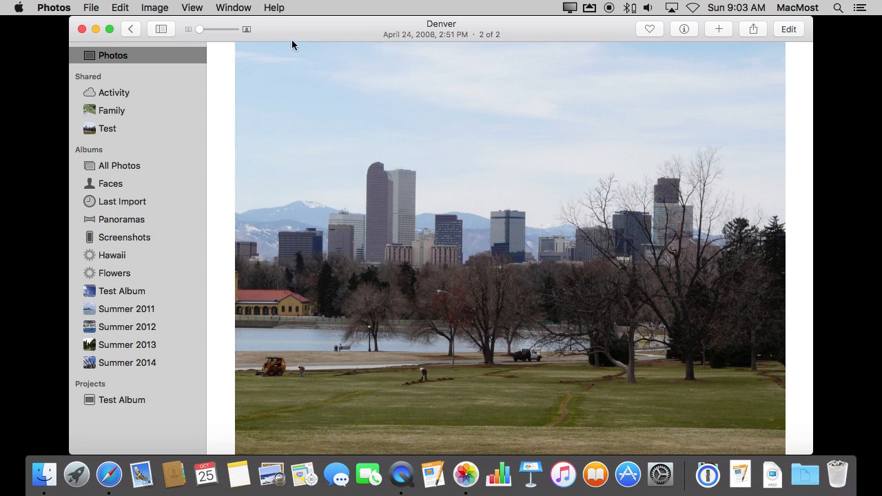
Return to Moments and reopen the Dinosaur photo, dated March 9, 2008
left_click(155, 7)
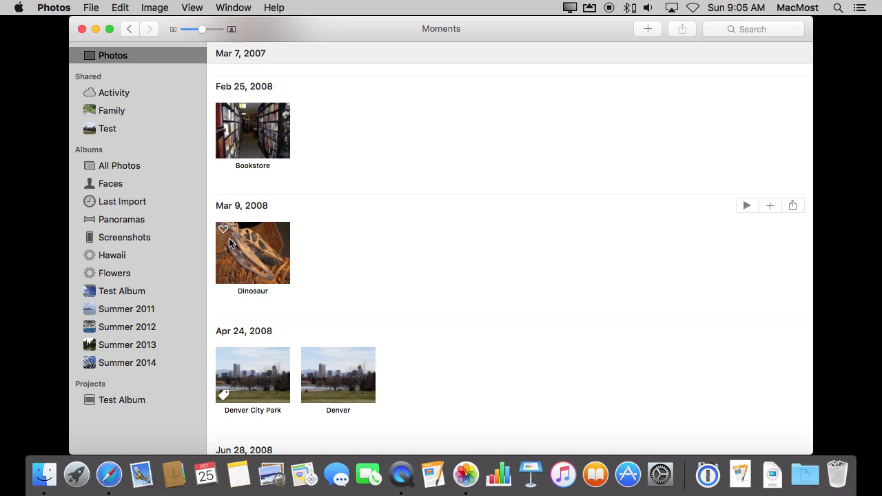
mouse_move(256, 264)
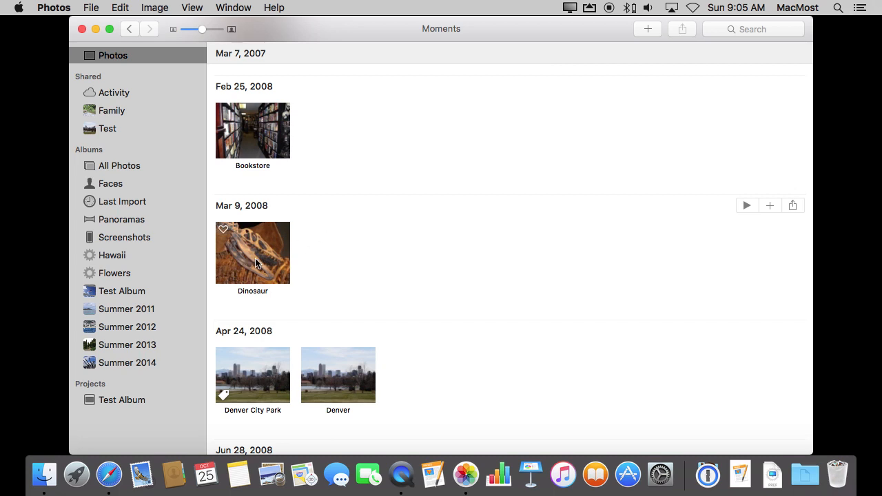
double_click(252, 252)
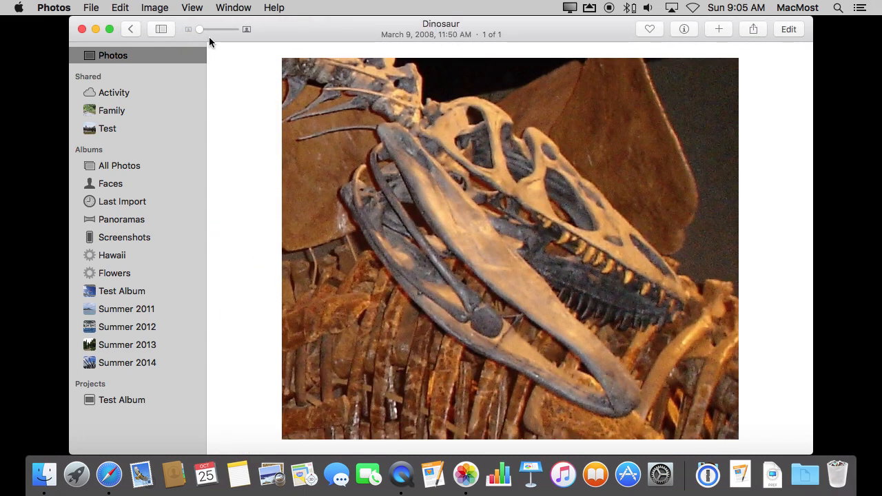
left_click(233, 8)
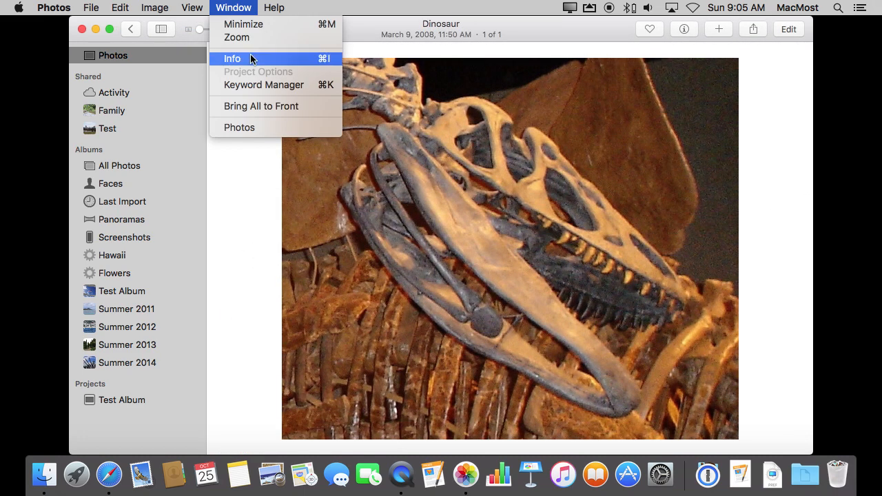
In the Info panel, search 'denver museum' and pick Denver Museum of Nature and Science
left_click(232, 58)
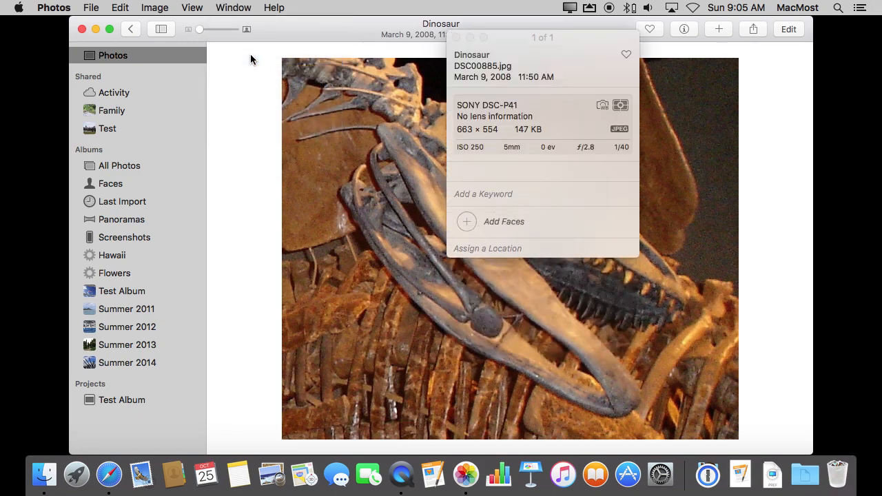
mouse_move(502, 250)
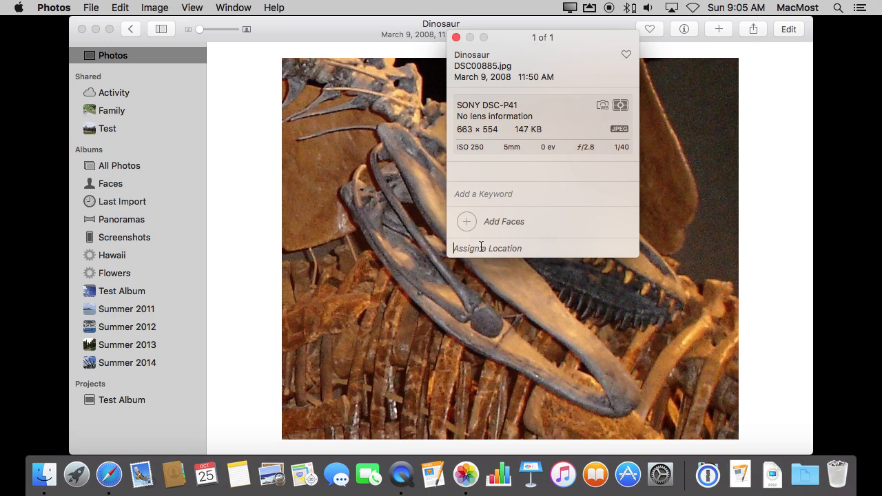
type("denver muse")
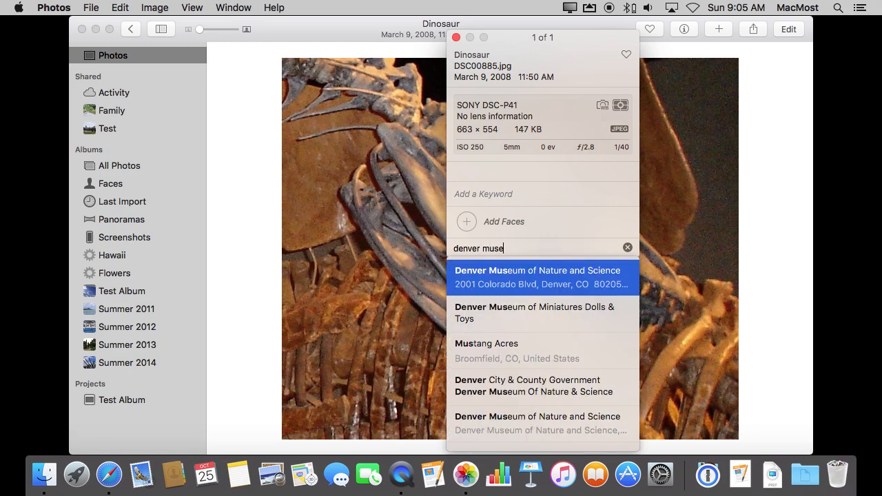
type("um")
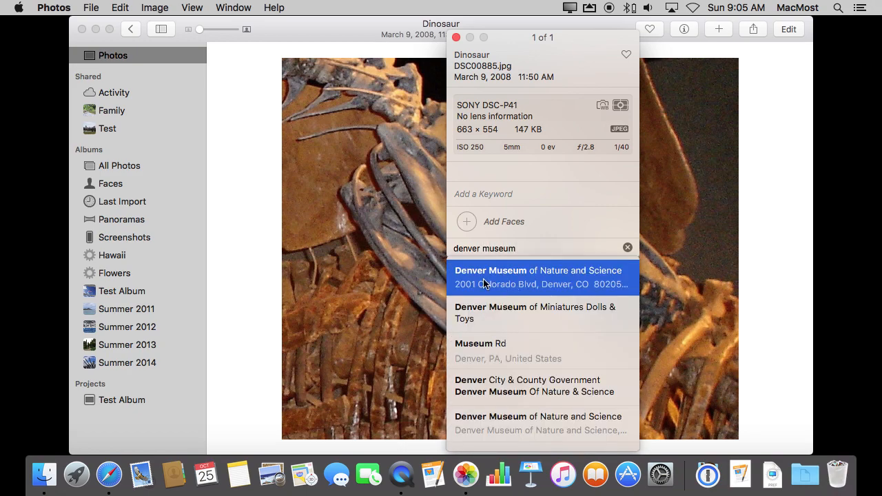
mouse_move(507, 279)
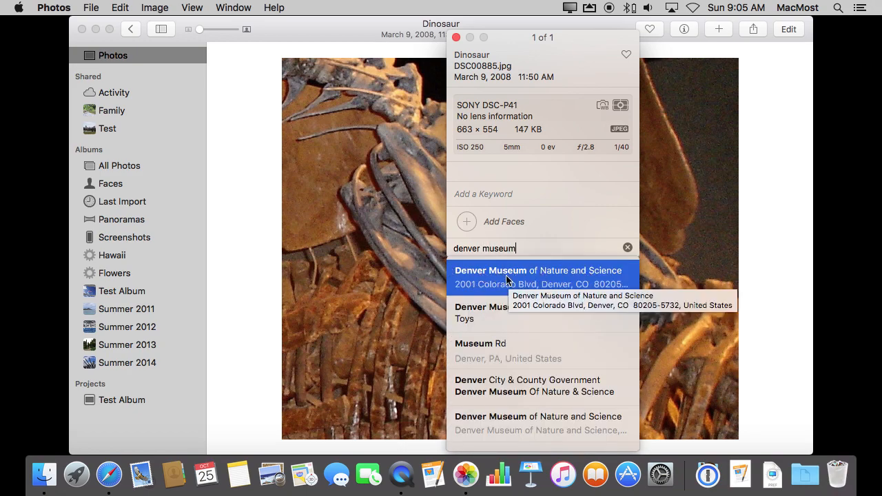
left_click(538, 271)
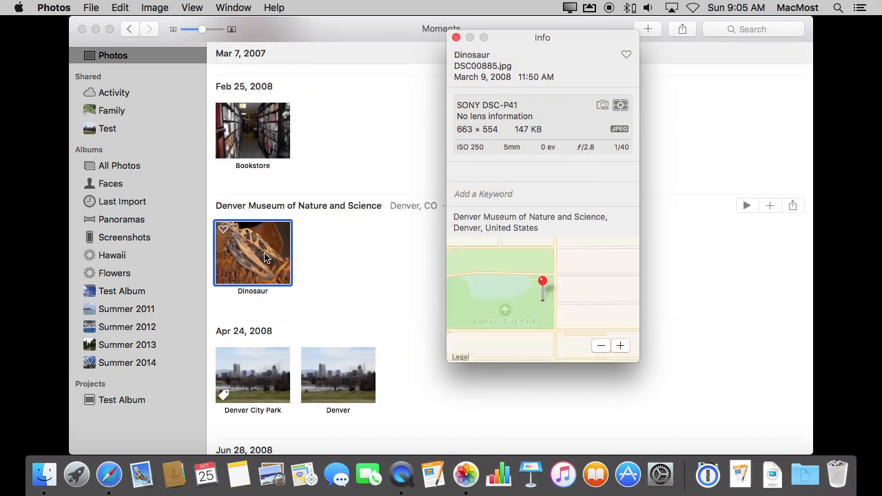
Zoom the Info map in closely on the Denver Museum of Nature and Science pin
left_click(620, 345)
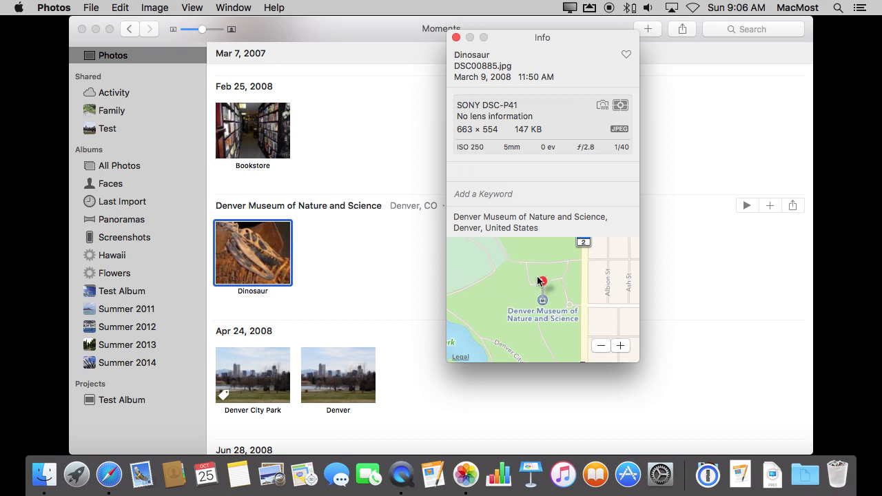
mouse_move(506, 250)
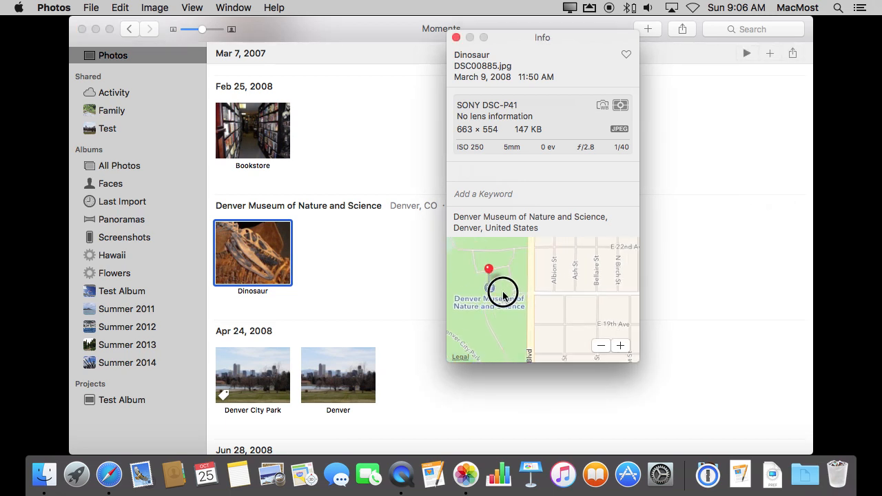
left_click(600, 345)
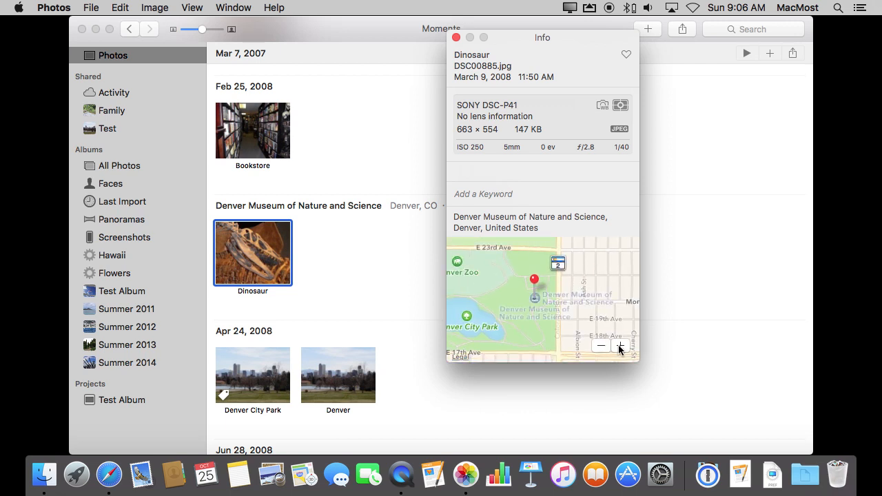
left_click(620, 345)
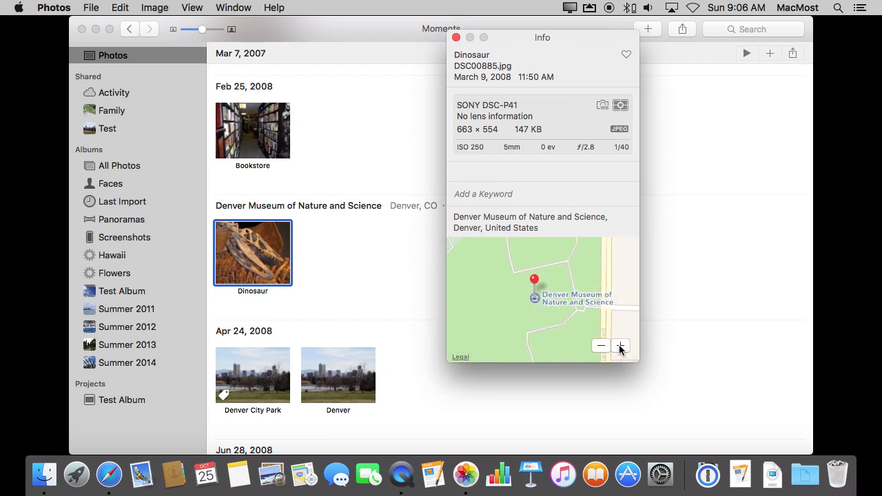
left_click(619, 345)
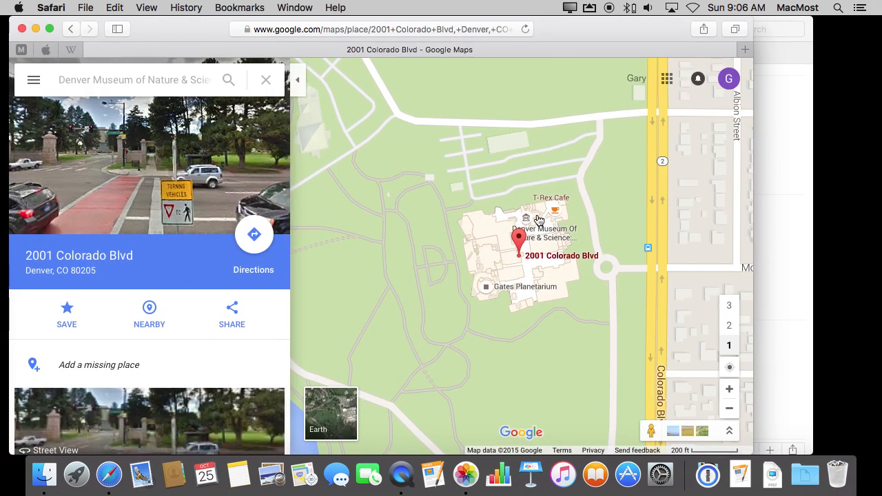
mouse_move(290, 115)
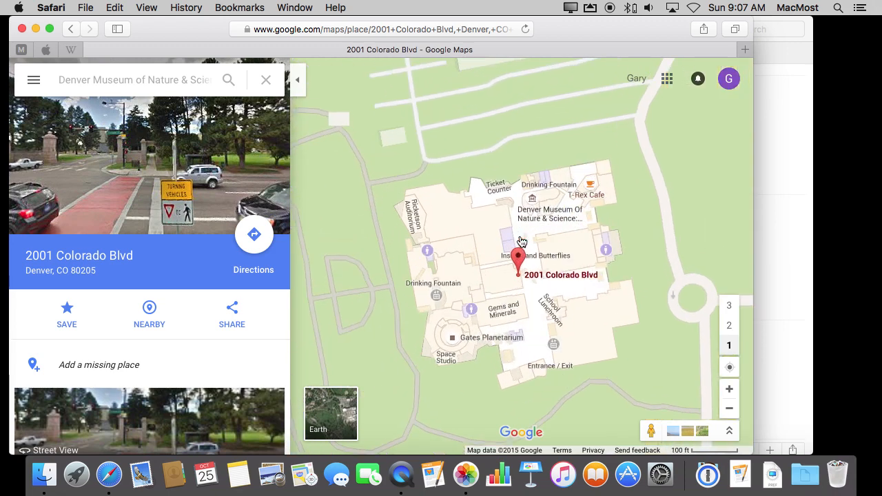
Bring up map options near the 2001 Colorado Blvd museum pin in Google Maps
right_click(517, 257)
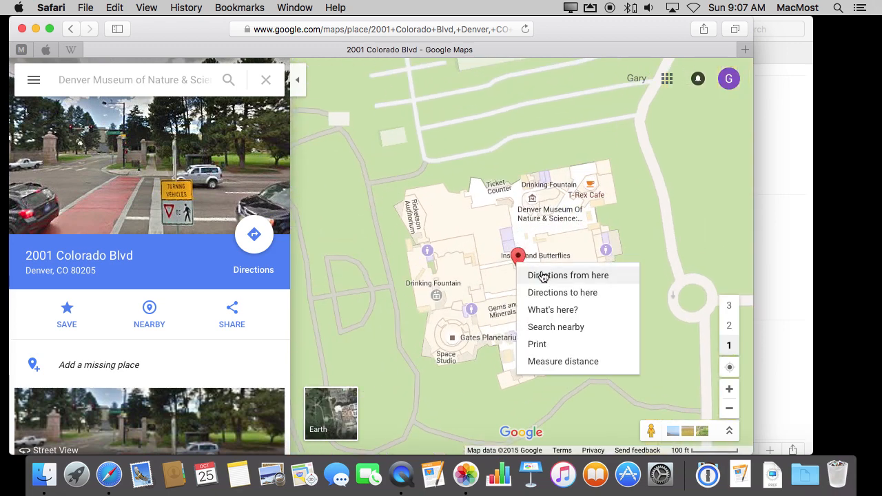
left_click(553, 309)
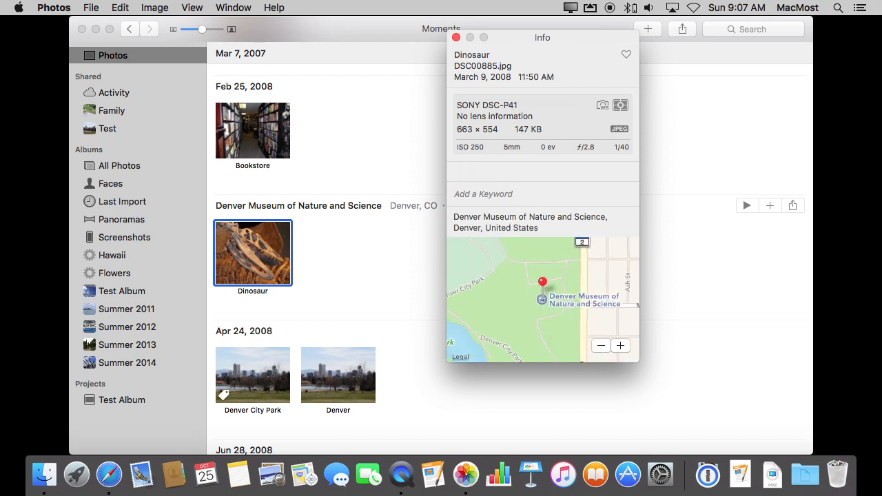
mouse_move(532, 231)
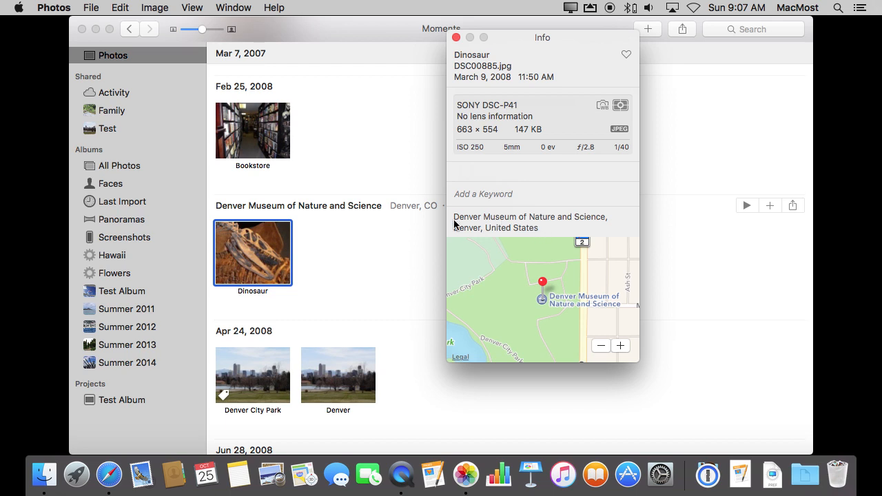
mouse_move(480, 230)
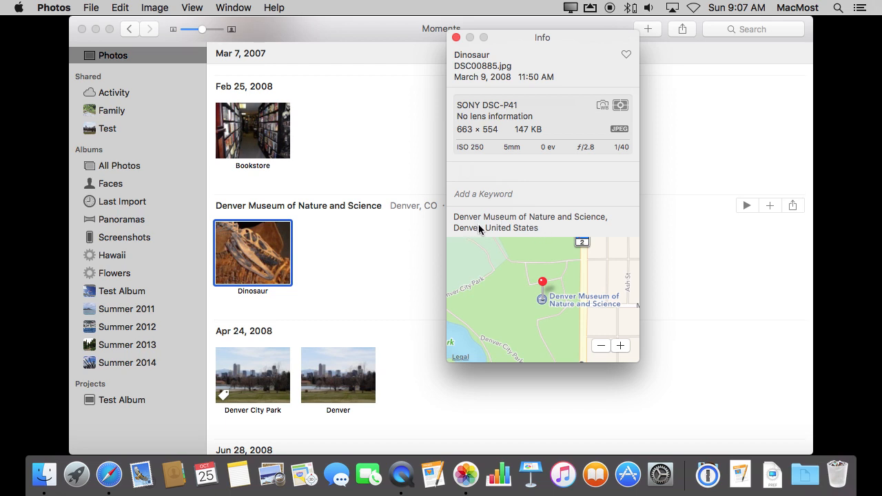
mouse_move(531, 301)
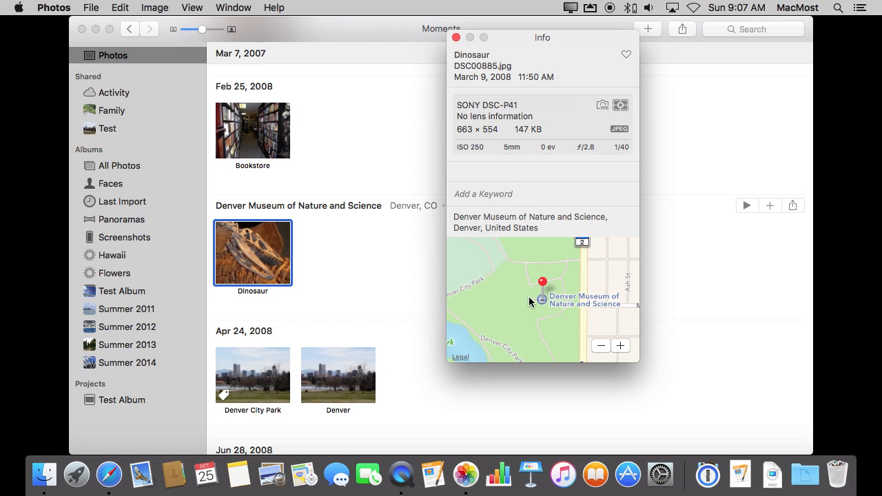
left_click(456, 37)
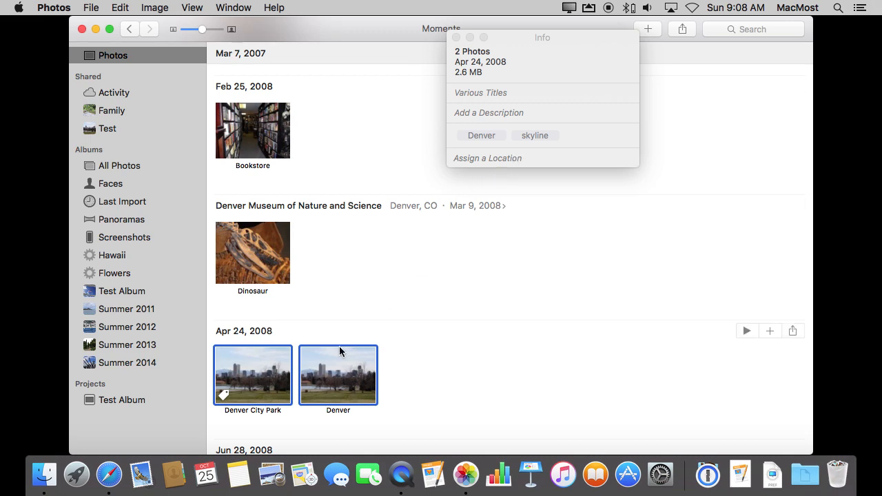
Scroll Moments to Jul 19, 2014 and select the first Pupukea, HI photo
scroll("down", 3)
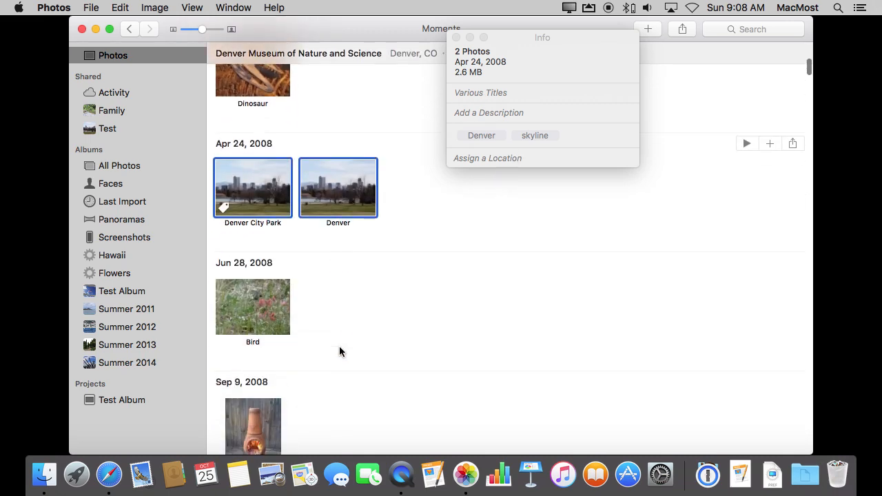
scroll("down", 3)
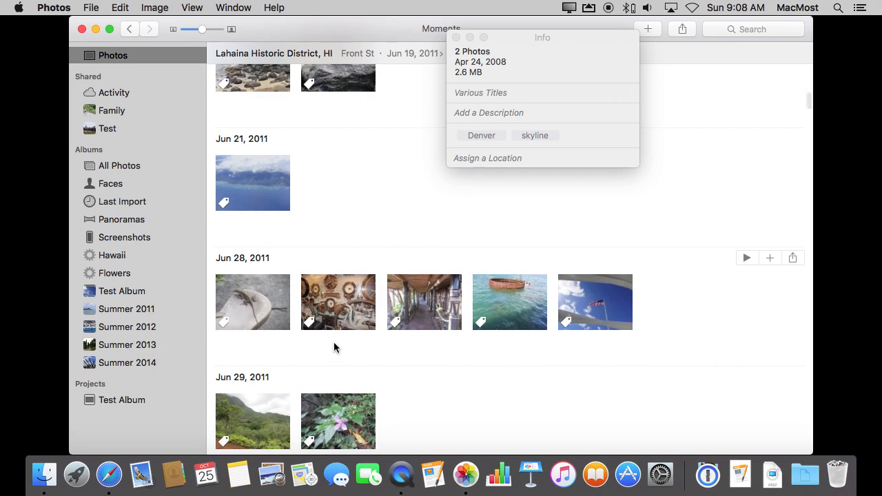
left_click(155, 7)
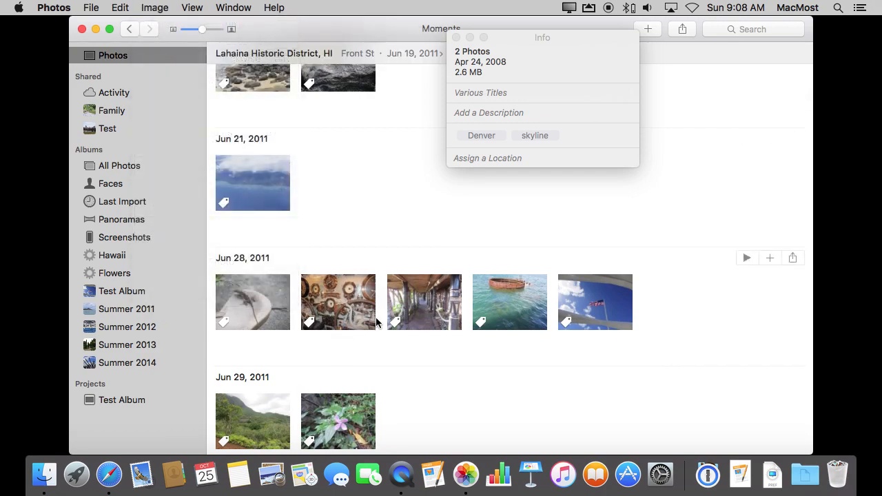
scroll("down", 3)
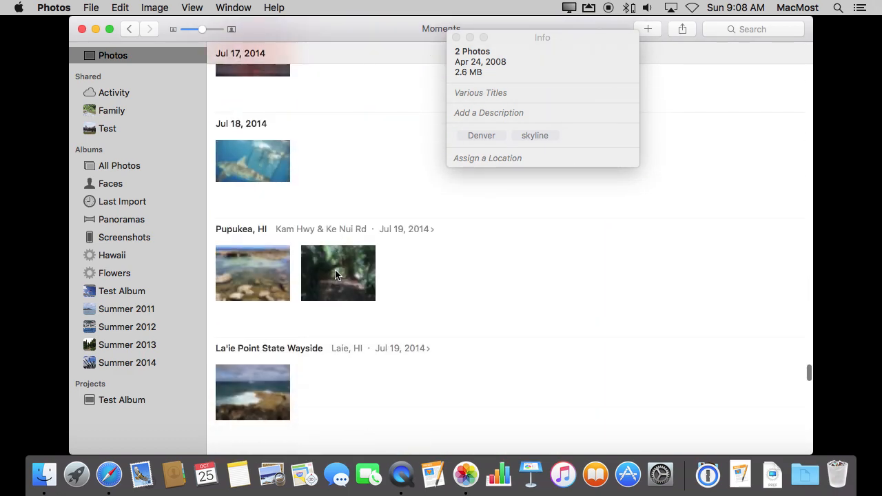
left_click(253, 273)
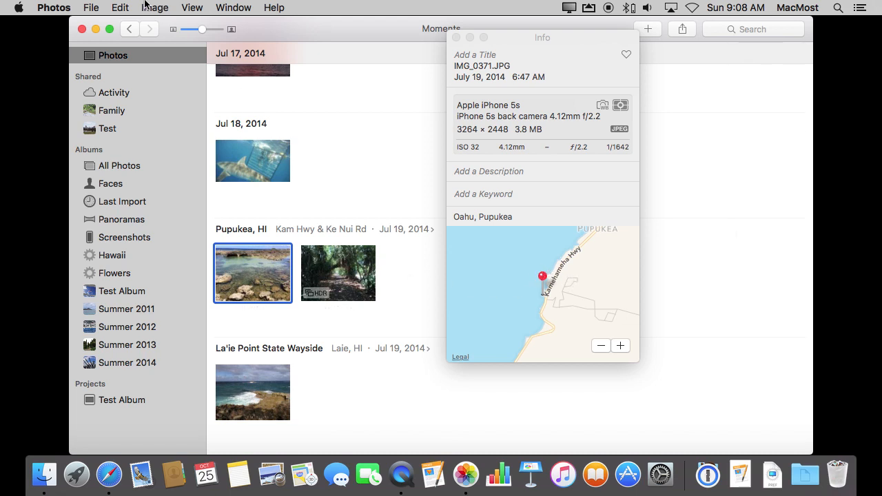
Show Image > Location with Remove Location and Revert to Original Location
left_click(155, 8)
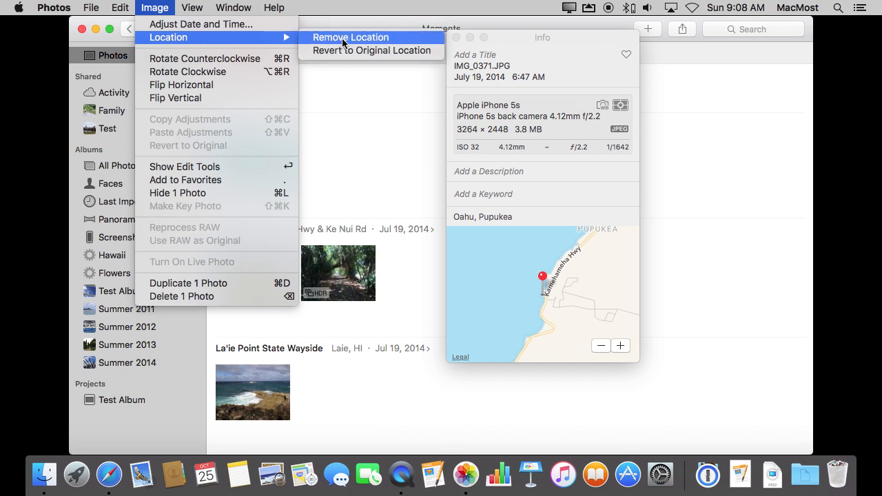
mouse_move(358, 50)
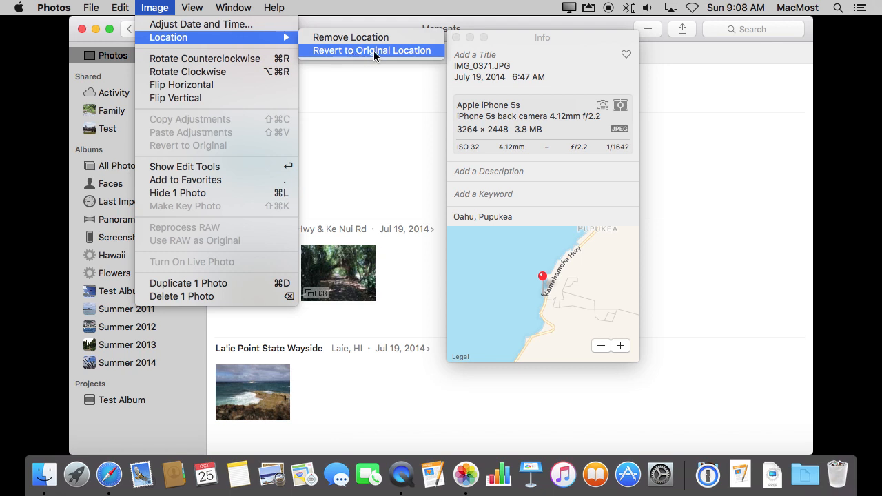
mouse_move(356, 59)
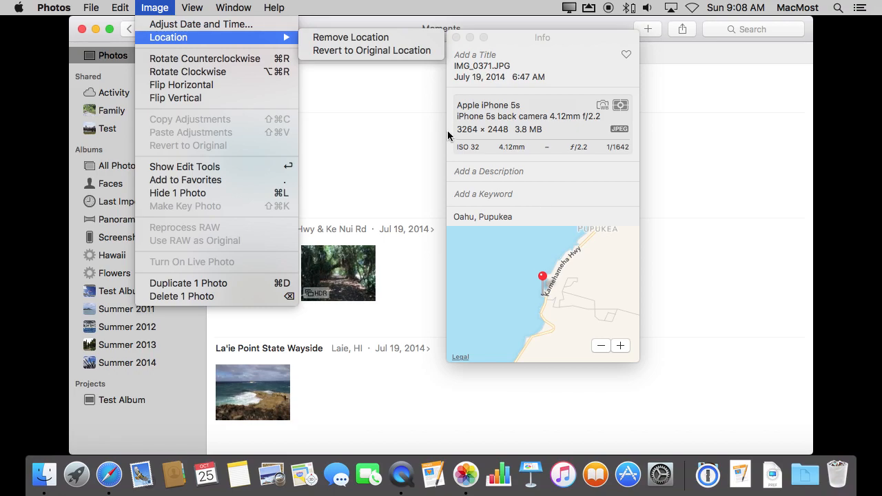
mouse_move(576, 203)
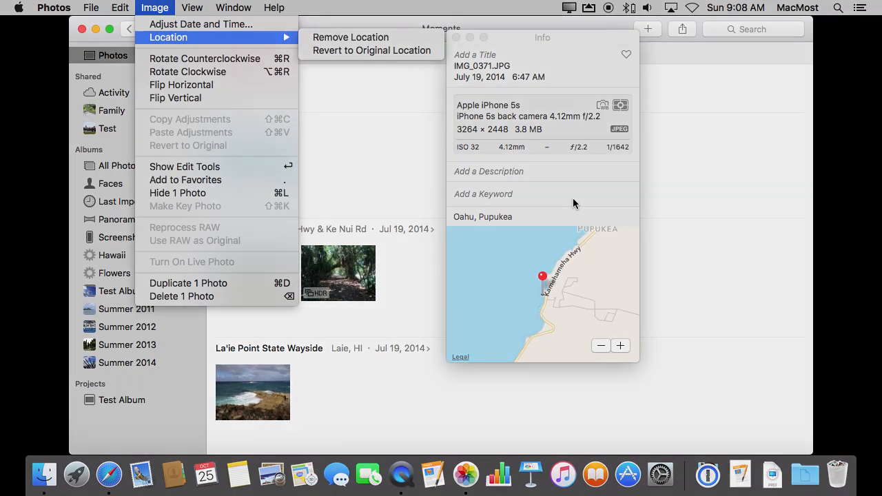